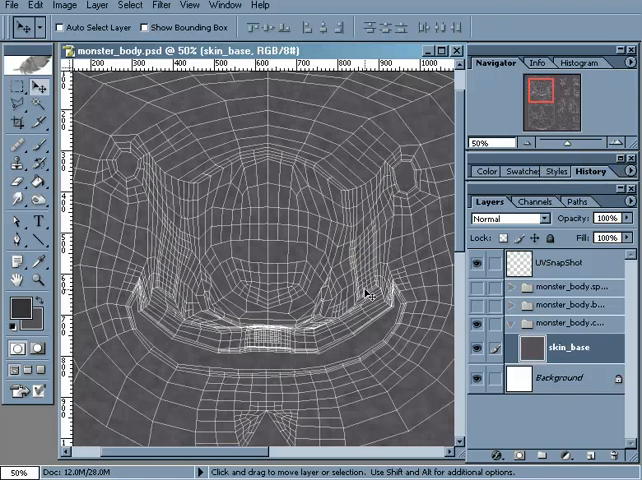
mouse_move(363, 238)
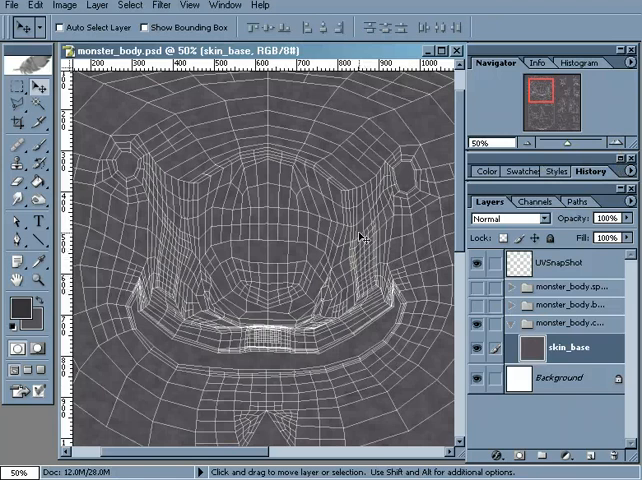
mouse_move(305, 342)
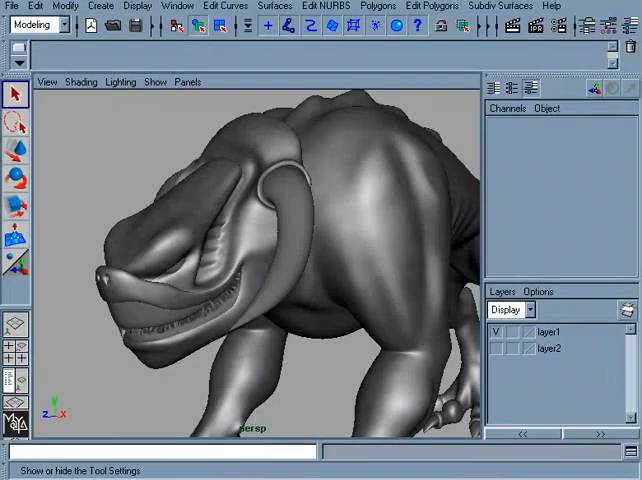
mouse_move(217, 247)
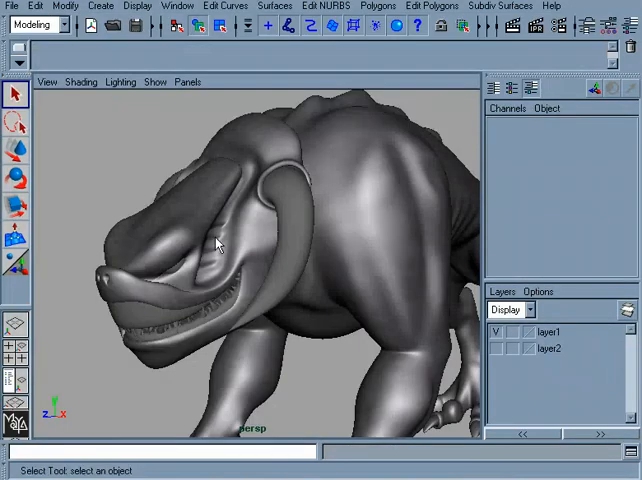
mouse_move(240, 163)
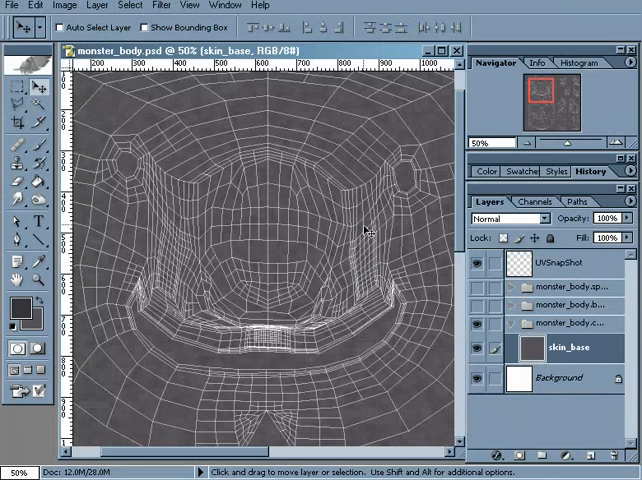
mouse_move(280, 150)
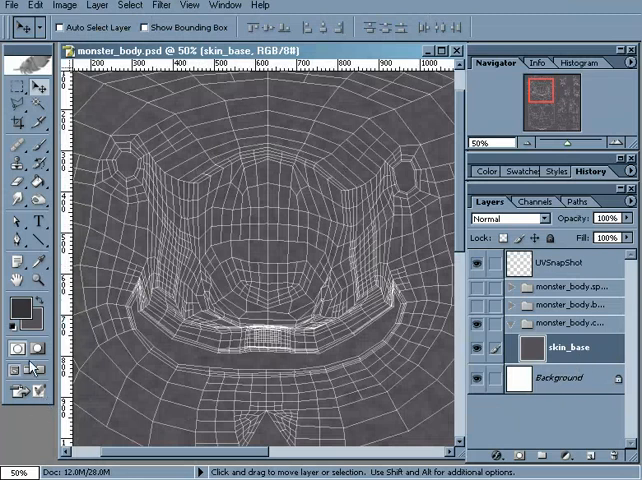
mouse_move(24, 313)
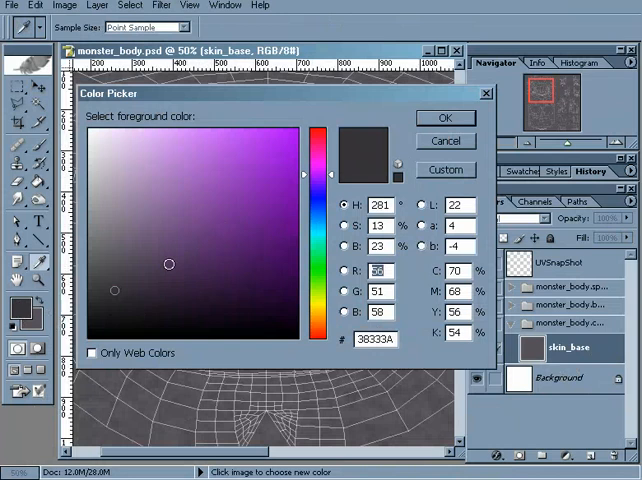
Pick a neutral light gray of RGB 184, 184, 184 (B8B8B8) and confirm it.
left_click(111, 201)
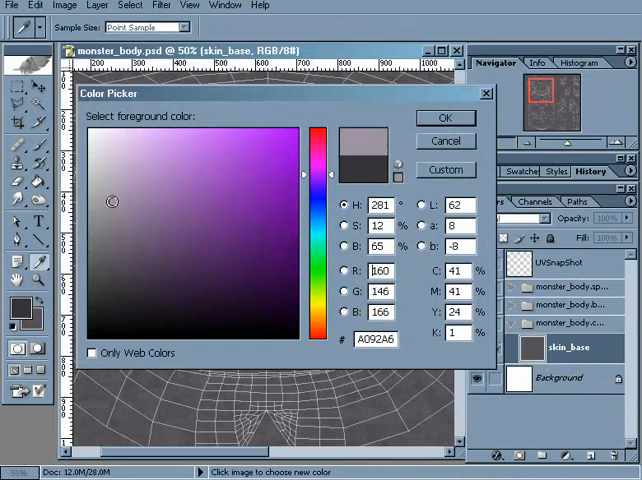
left_click(108, 163)
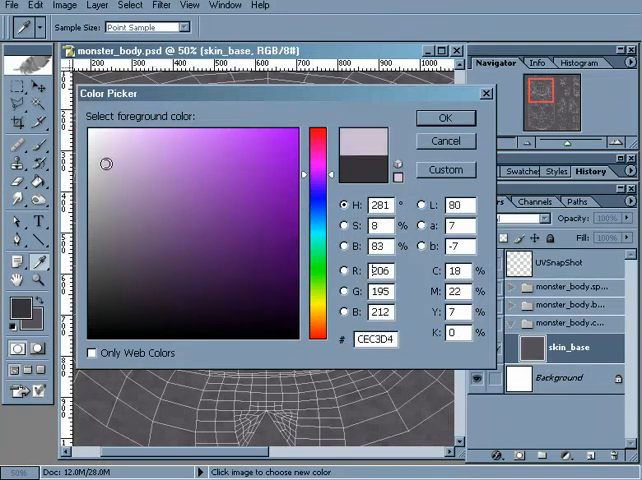
left_click(88, 172)
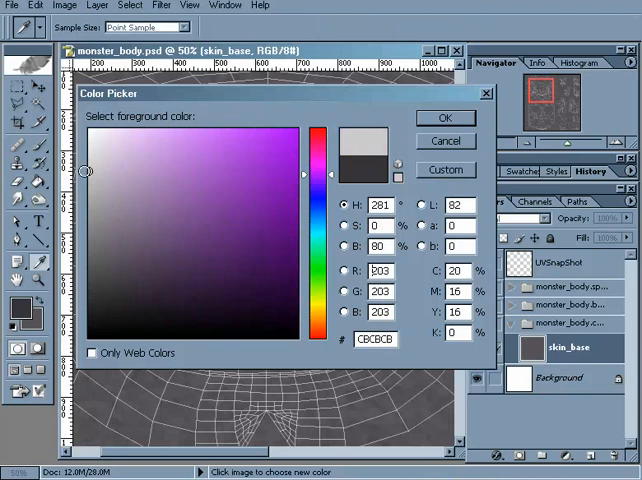
left_click(85, 165)
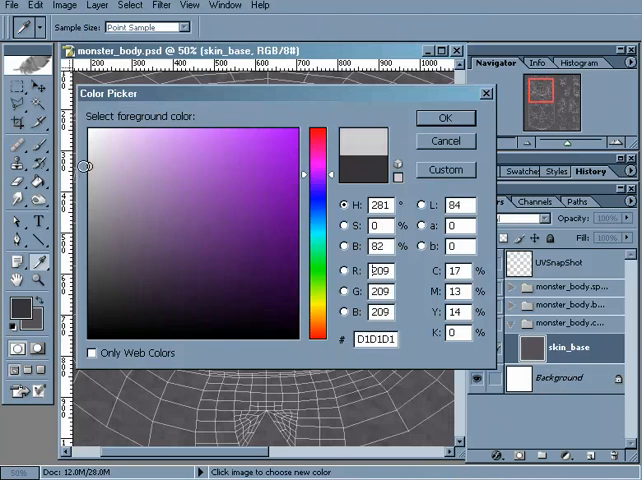
left_click(87, 188)
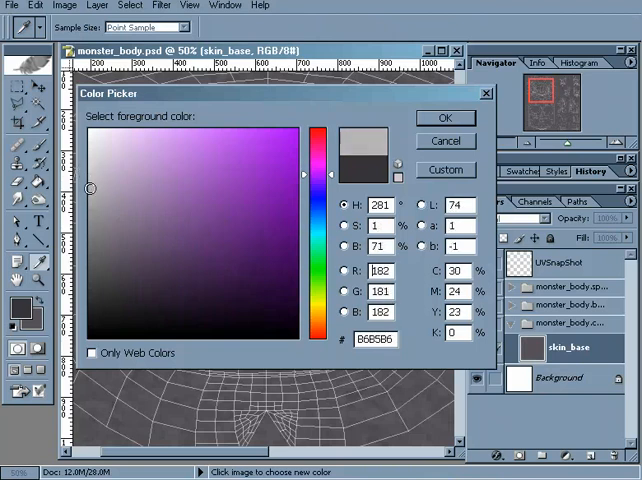
left_click(88, 203)
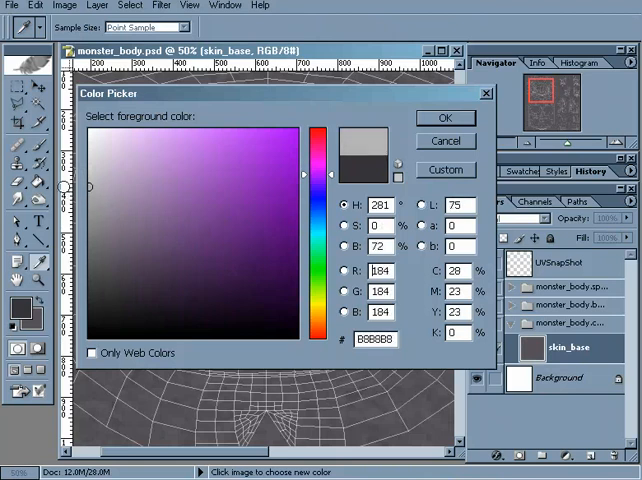
left_click(239, 181)
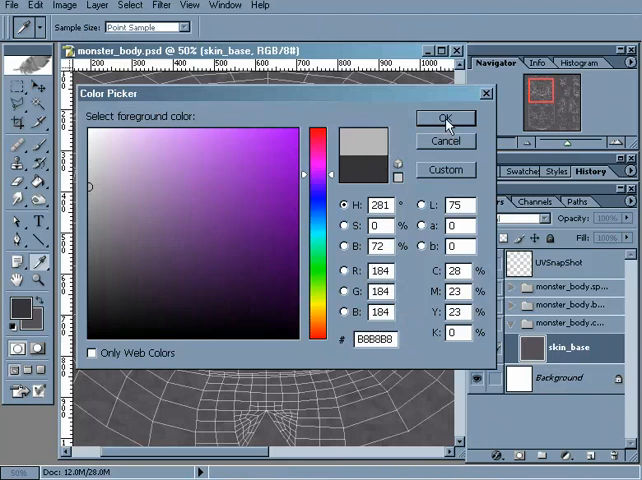
left_click(446, 117)
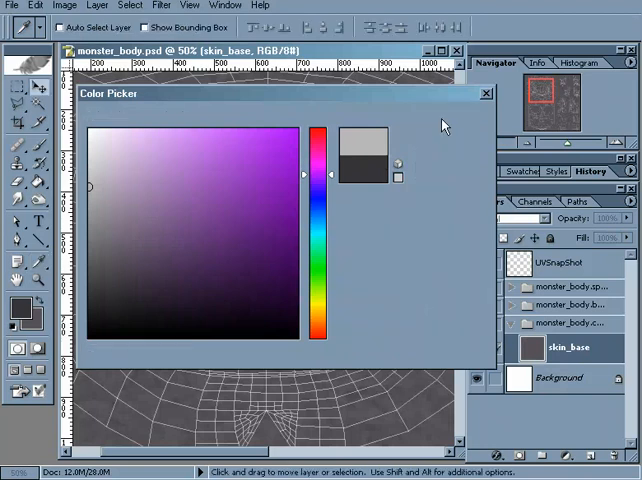
Add an empty 'channel' layer above skin_base and switch to the Brush tool.
left_click(487, 92)
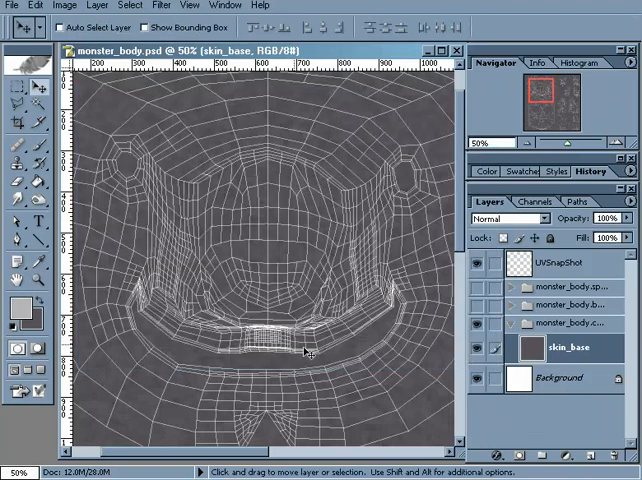
mouse_move(424, 322)
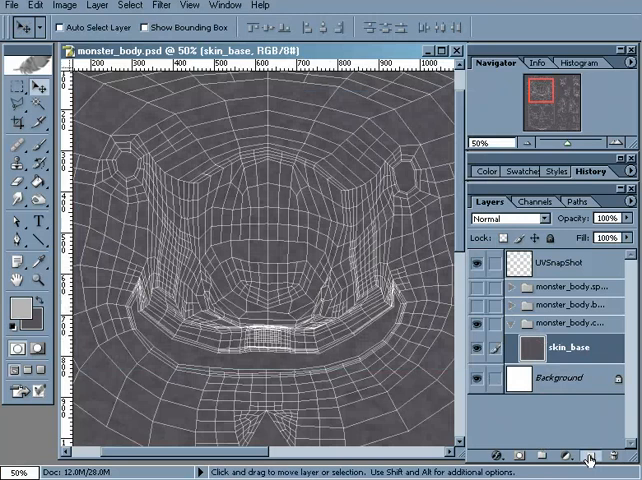
left_click(588, 457)
type("channel")
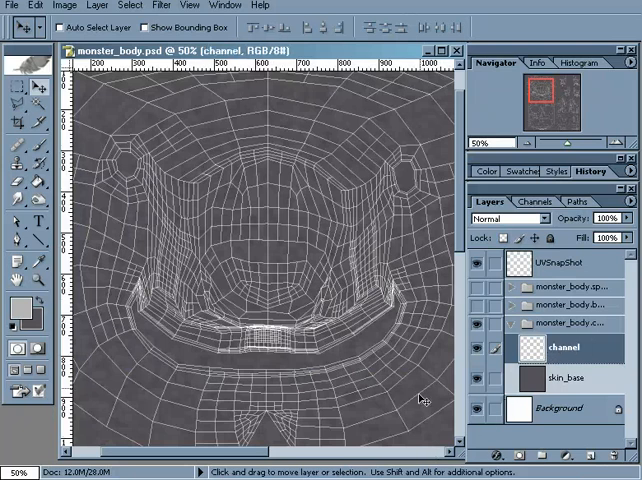
left_click(618, 145)
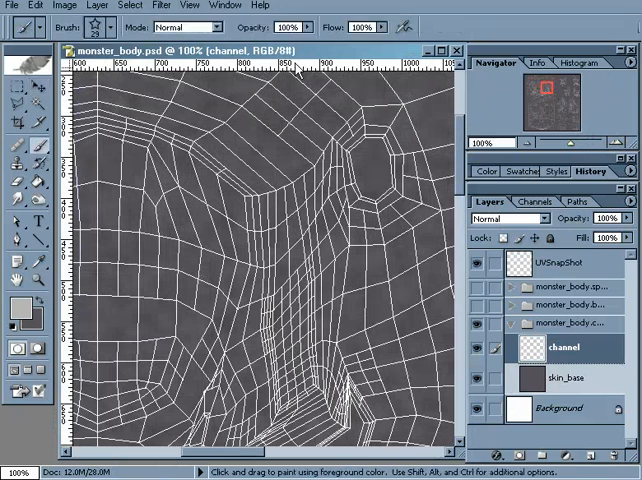
mouse_move(225, 6)
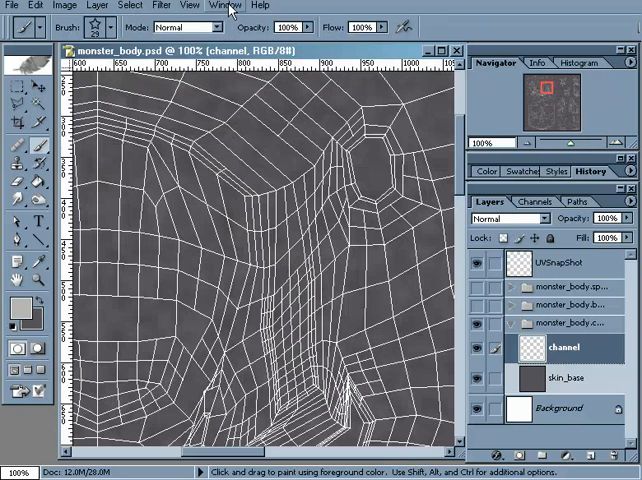
Show the brush settings, choose the soft round 45 px tip, and enable pressure-controlled opacity.
left_click(226, 6)
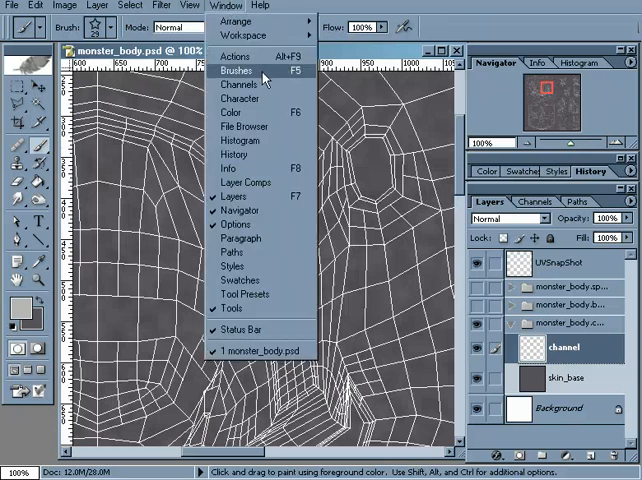
left_click(238, 70)
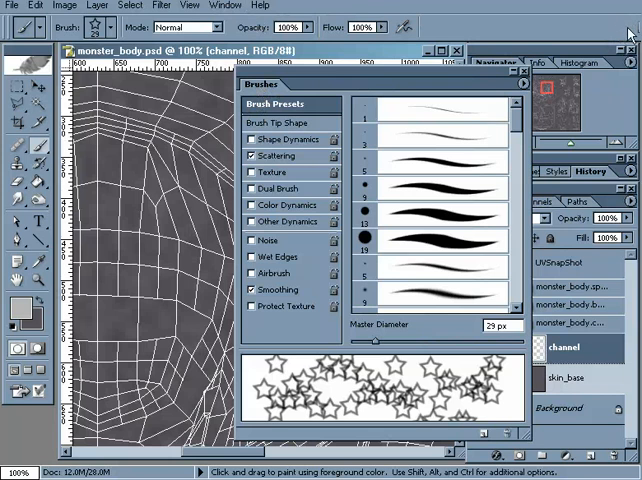
mouse_move(363, 76)
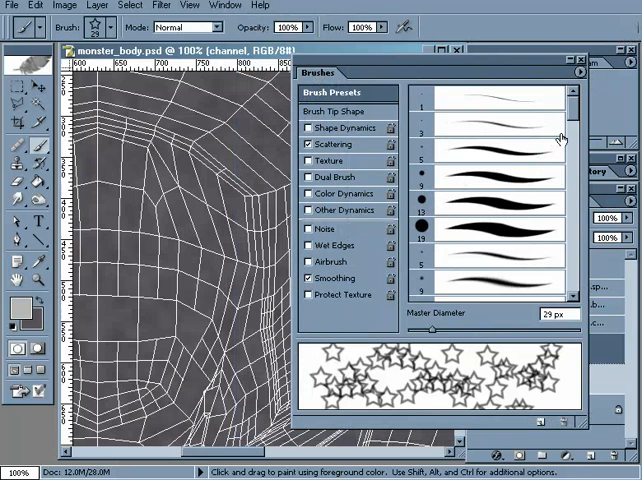
scroll("down", 3)
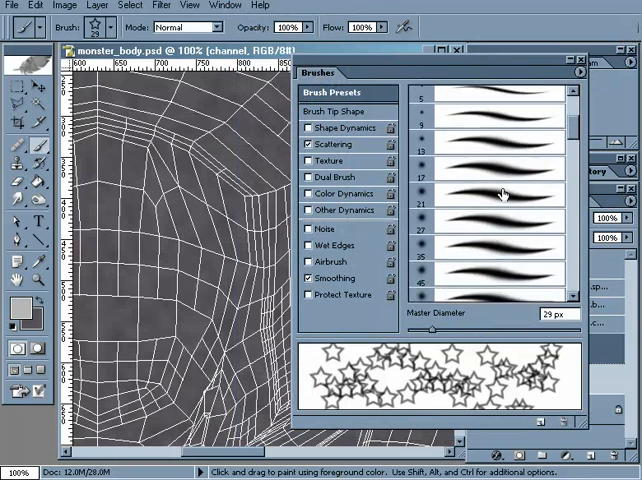
left_click(490, 190)
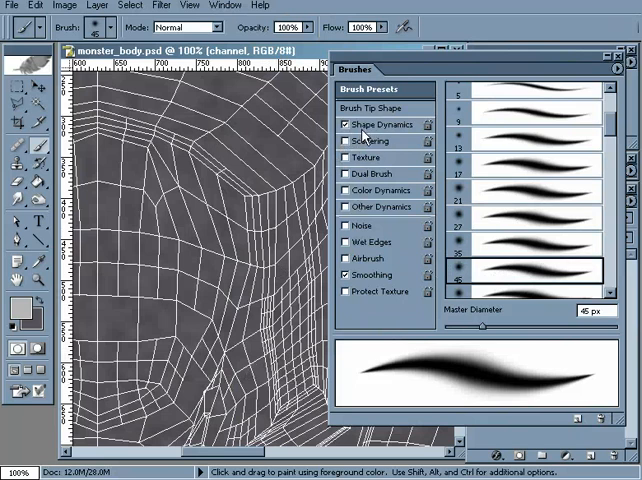
mouse_move(388, 277)
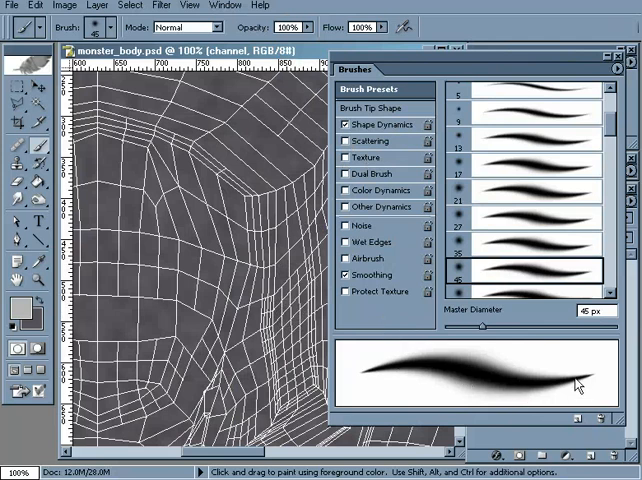
mouse_move(445, 367)
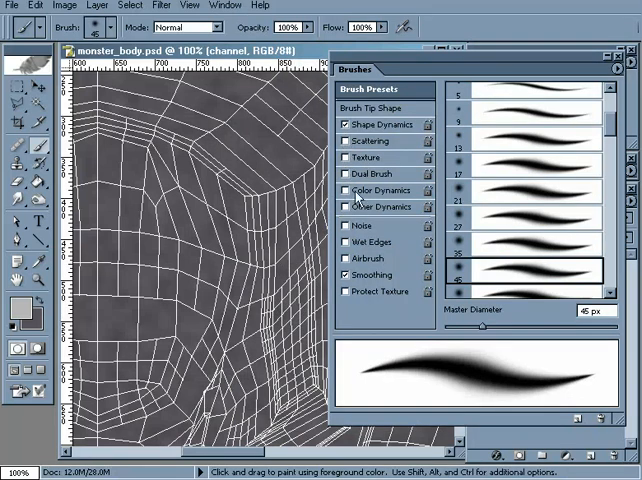
left_click(378, 207)
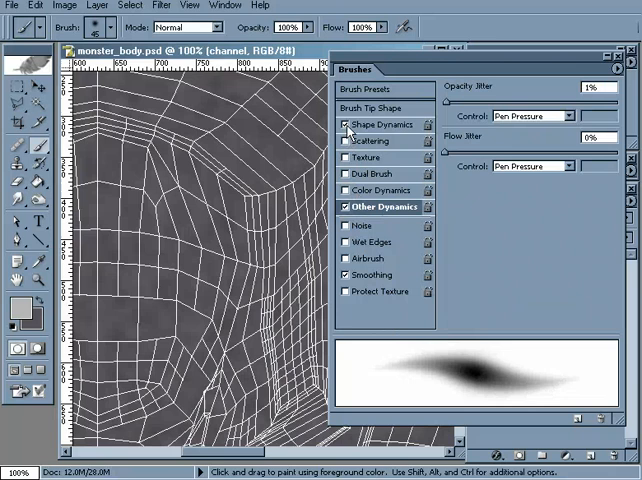
Turn off Shape Dynamics so brush size stays constant, then close the brush settings panel.
left_click(347, 124)
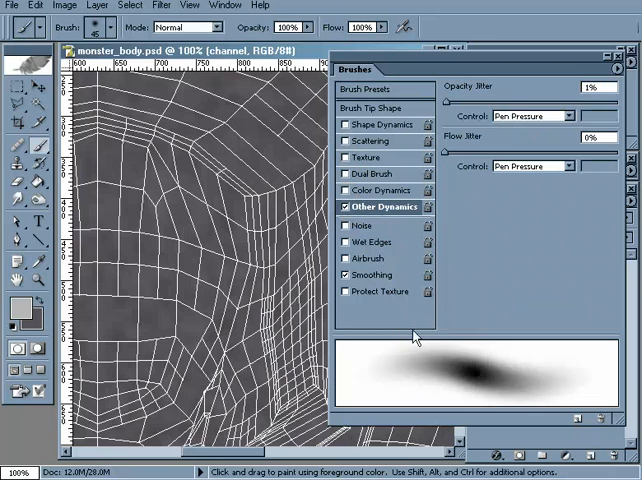
mouse_move(475, 382)
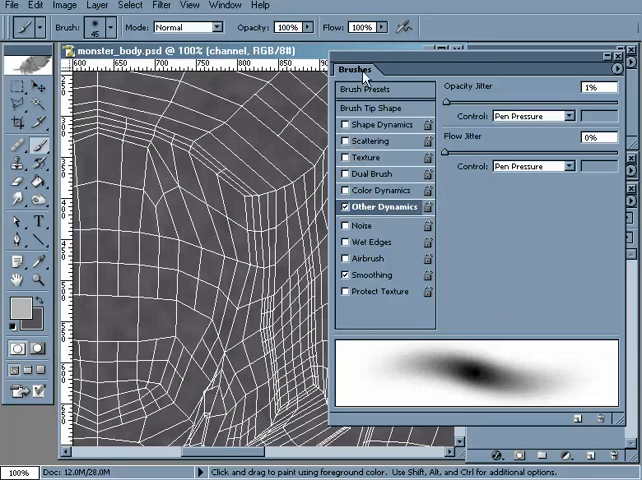
mouse_move(470, 100)
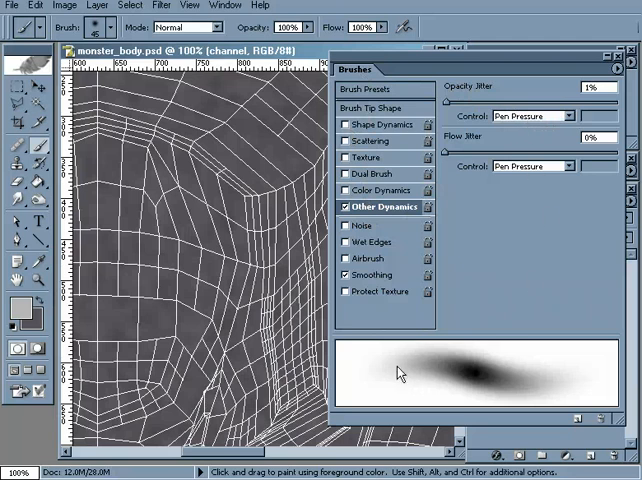
mouse_move(403, 367)
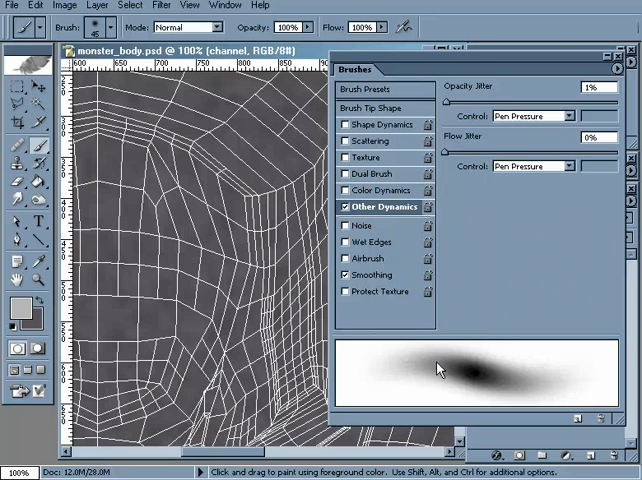
mouse_move(470, 376)
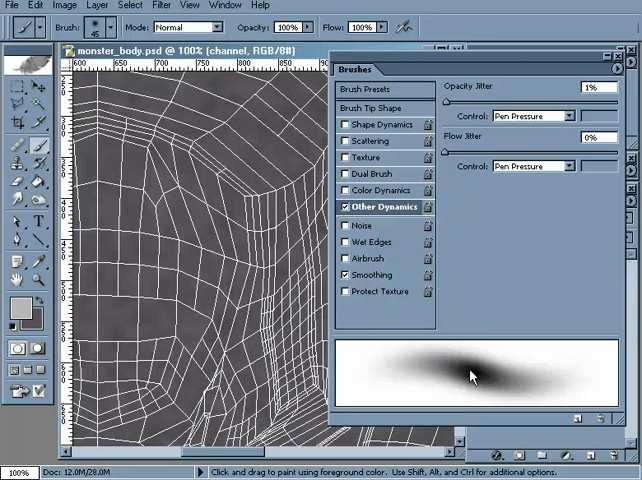
mouse_move(480, 383)
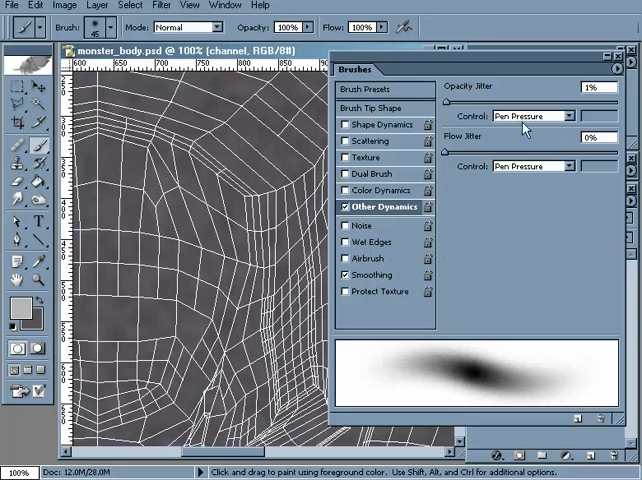
mouse_move(543, 118)
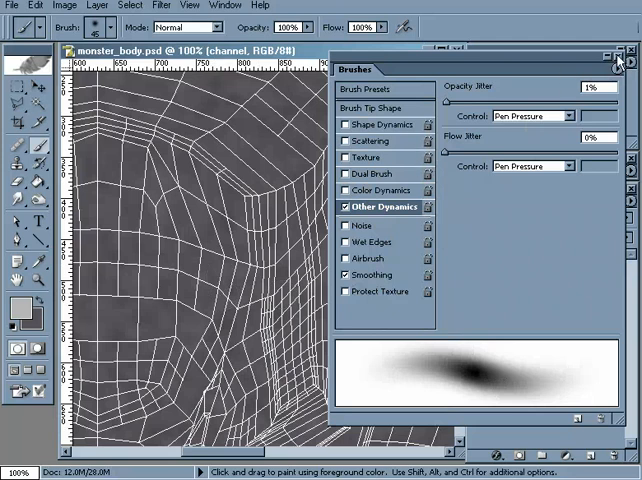
left_click(620, 61)
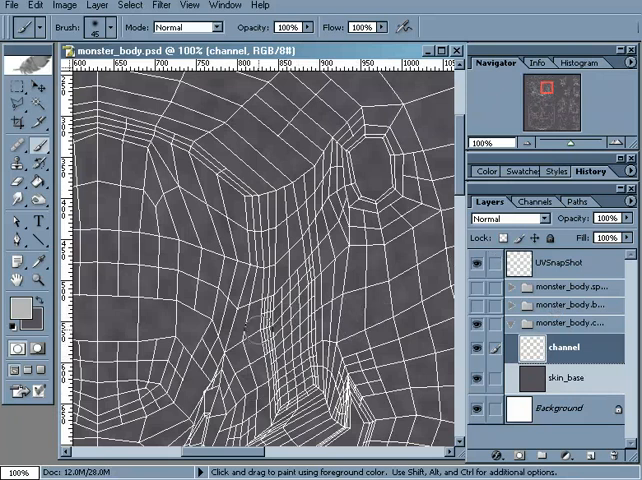
Fade the UVSnapShot wireframe layer to 42% opacity.
left_click(556, 263)
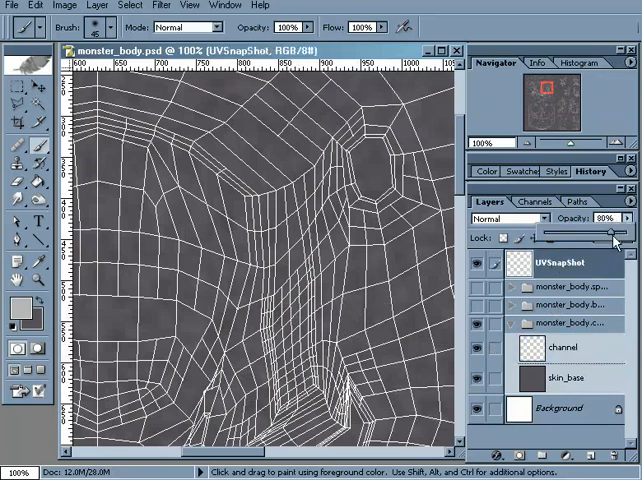
left_click_drag(614, 232, 583, 232)
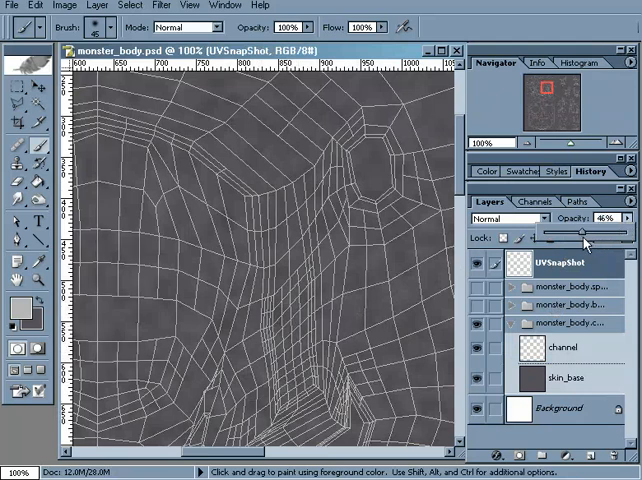
left_click_drag(581, 231, 575, 231)
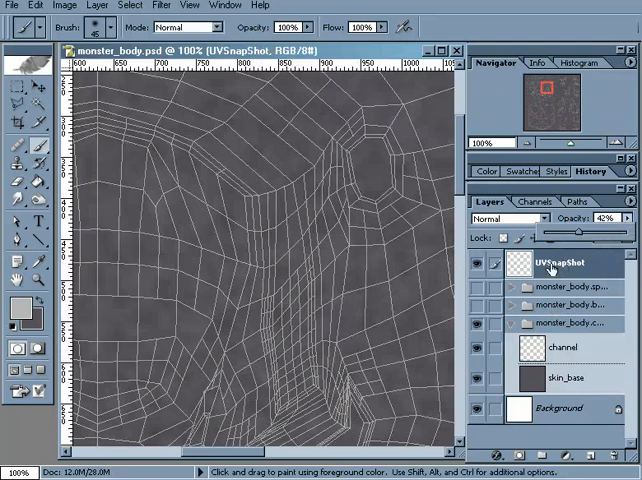
left_click(563, 360)
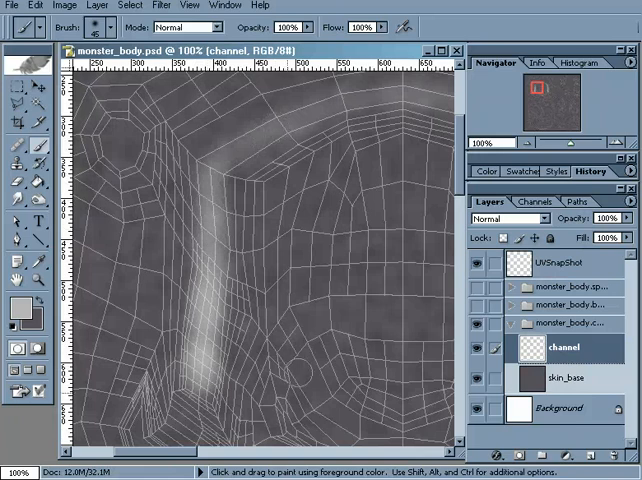
Scroll right across the canvas to review the stroke, then bring Maya forward.
scroll("right", 3)
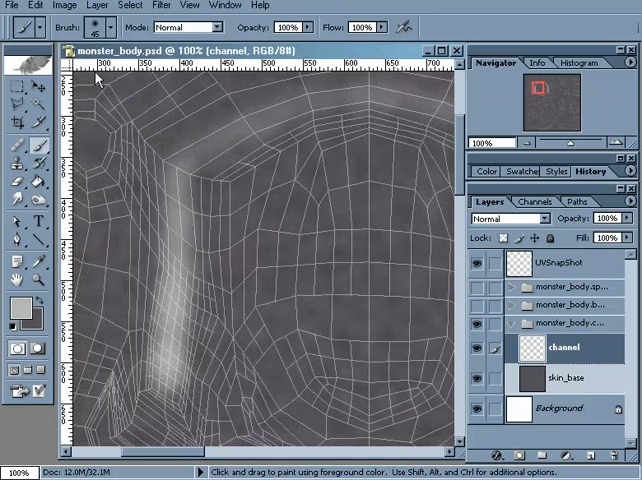
left_click(13, 6)
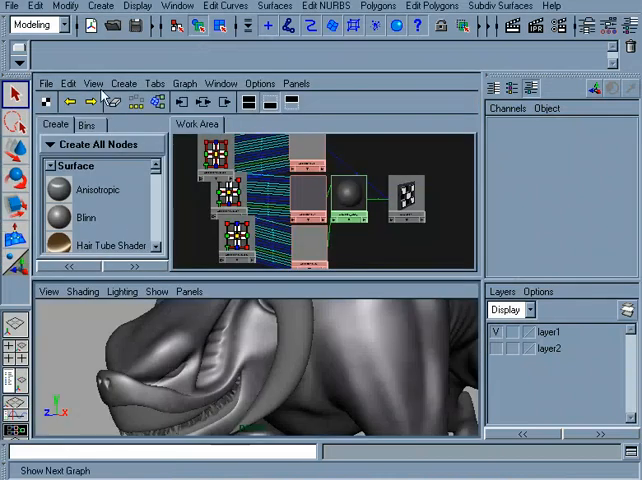
Run Edit > Update PSD Textures in Hypershade and maximize the perspective view.
left_click(67, 83)
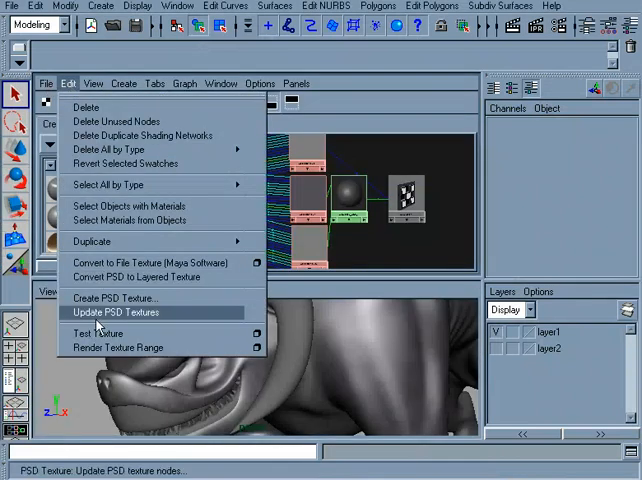
left_click(115, 312)
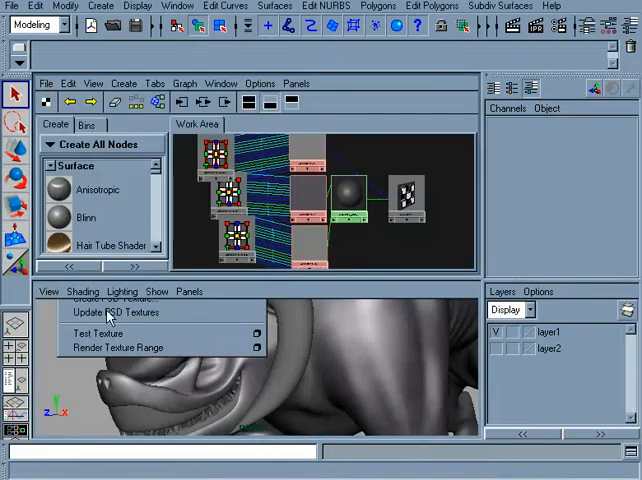
left_click(116, 312)
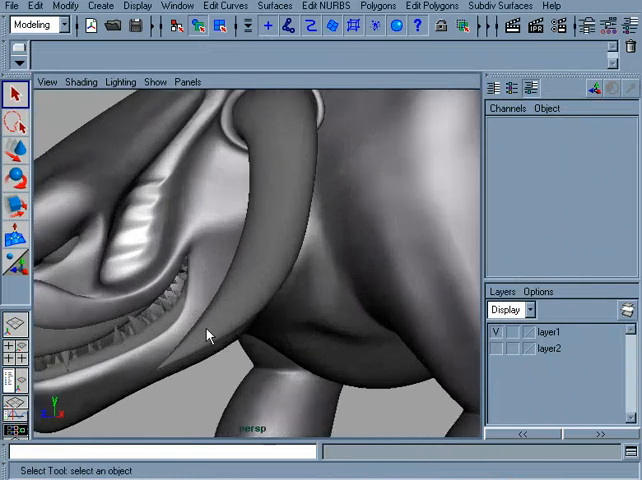
left_click_drag(210, 335, 245, 362)
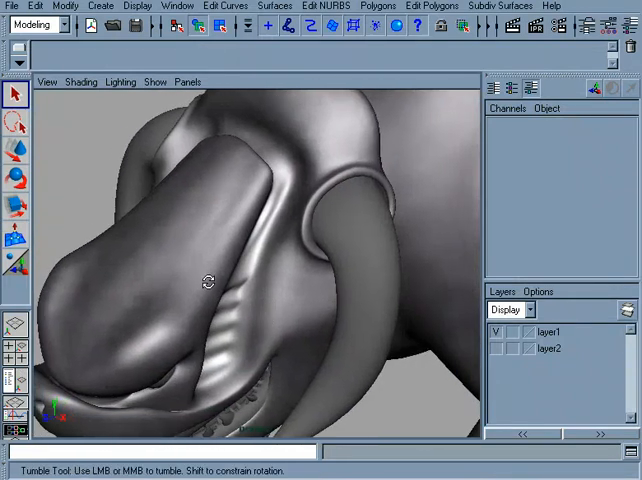
left_click_drag(208, 281, 375, 249)
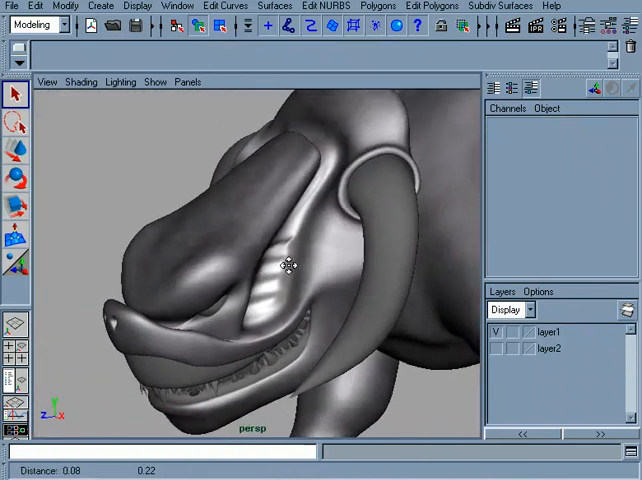
left_click_drag(290, 265, 305, 175)
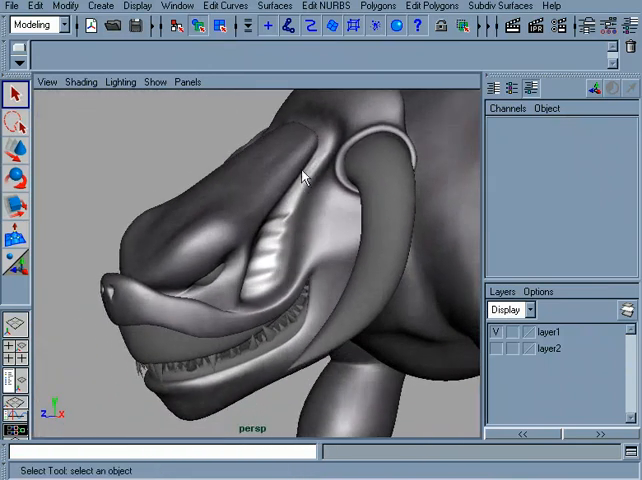